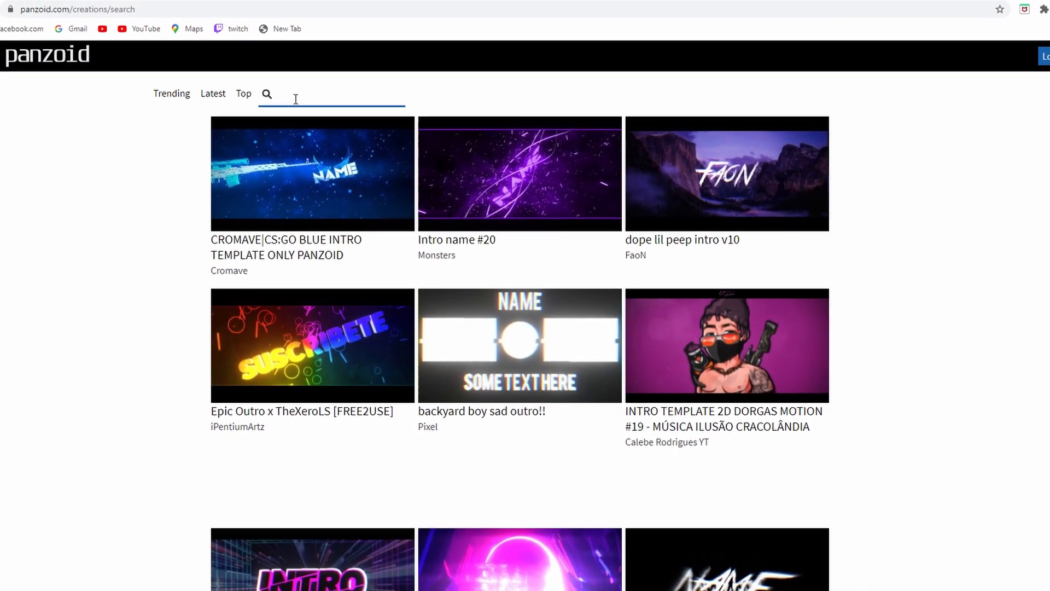
Search Panzoid creations for 'gaming' and open the Stickman Games result
{"action": "type", "text": "gaming"}
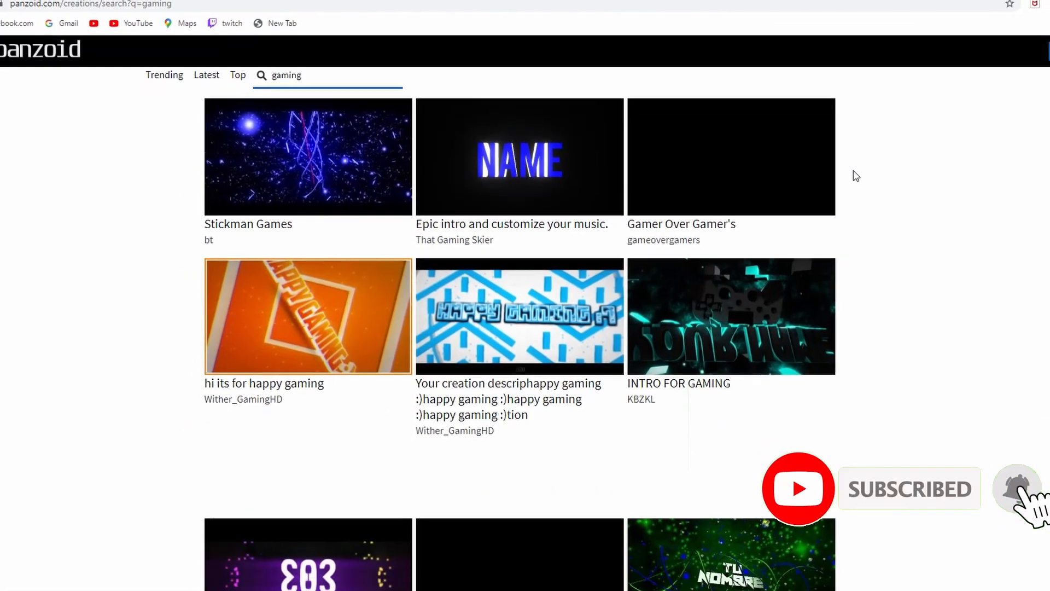
{"action": "scroll", "scroll_direction": "down", "scroll_amount": 3}
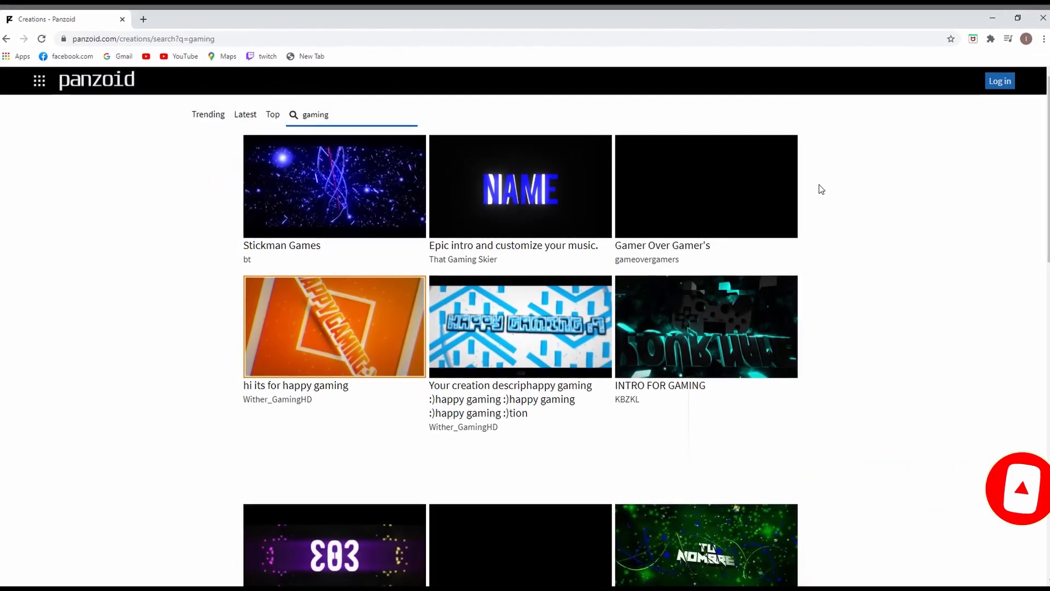
{"action": "left_click", "coordinate": [333, 186]}
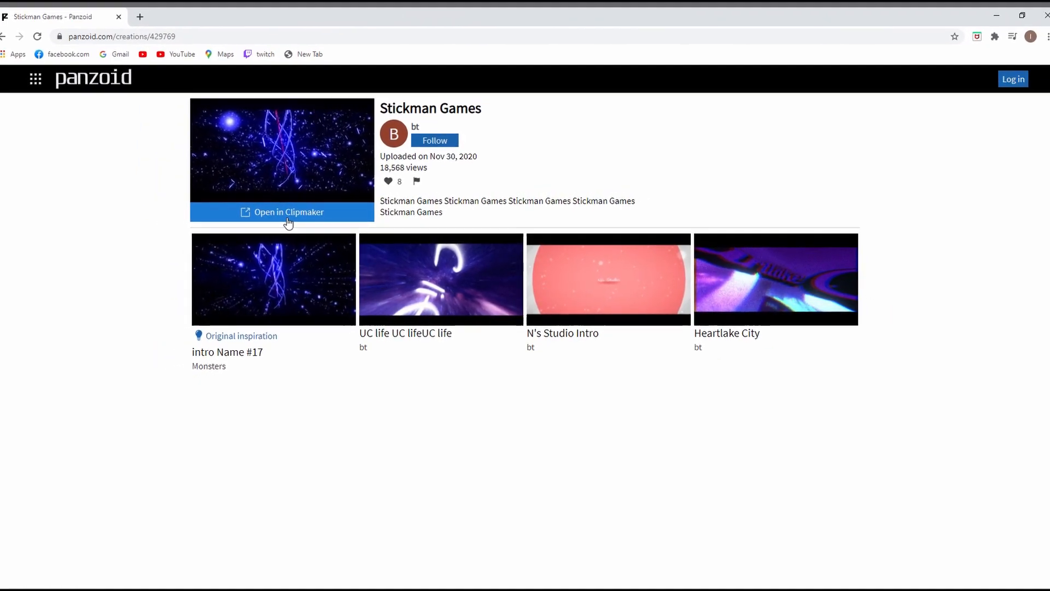
Load Stickman Games in Clipmaker, play its intro preview, and scroll the template list
{"action": "left_click", "coordinate": [289, 212]}
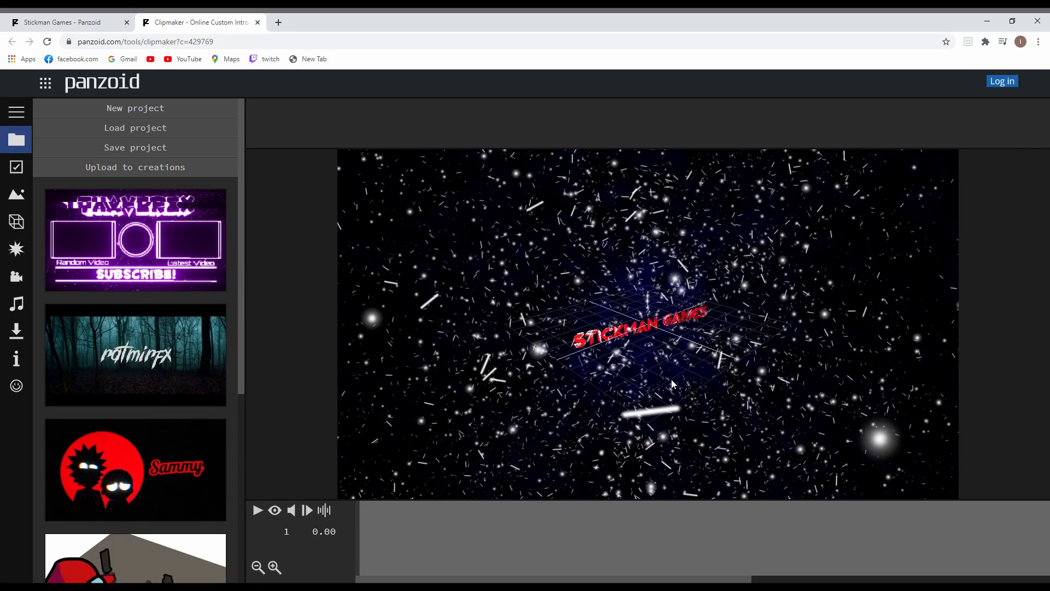
{"action": "left_click", "coordinate": [257, 510]}
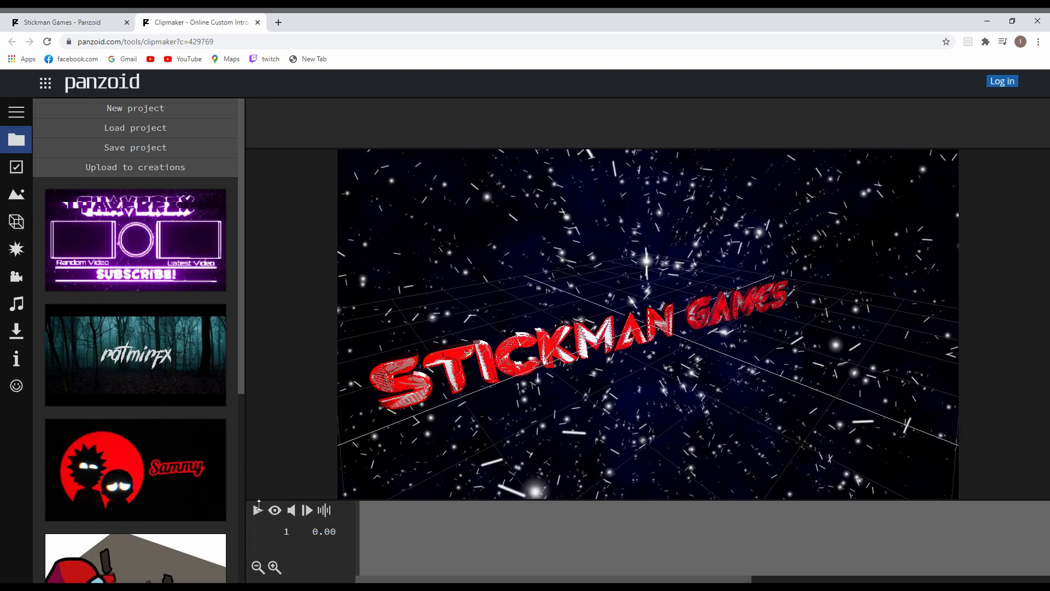
{"action": "left_click", "coordinate": [274, 510]}
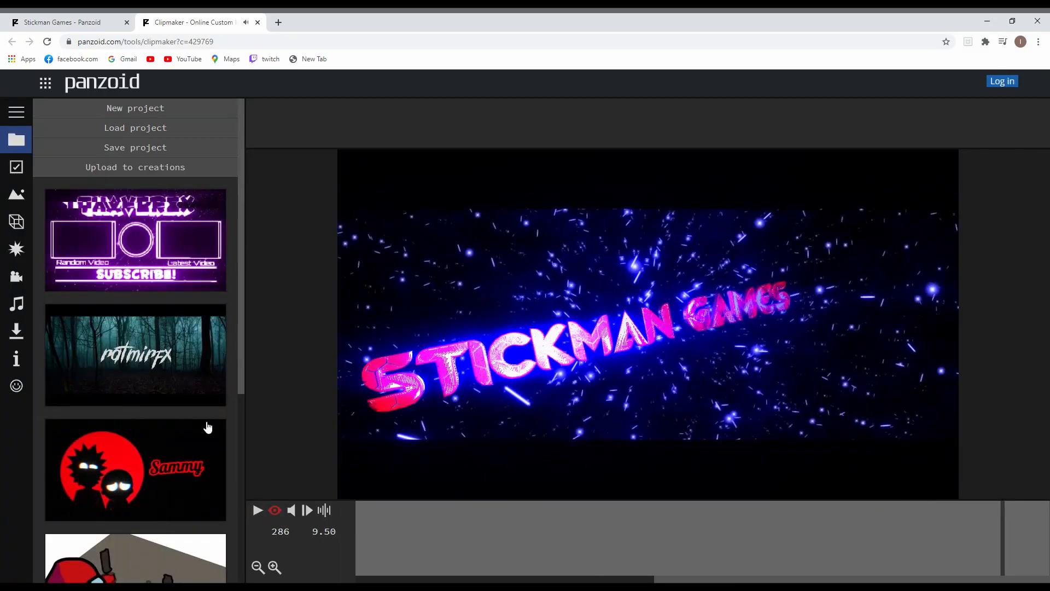
{"action": "scroll", "scroll_direction": "down", "scroll_amount": 3}
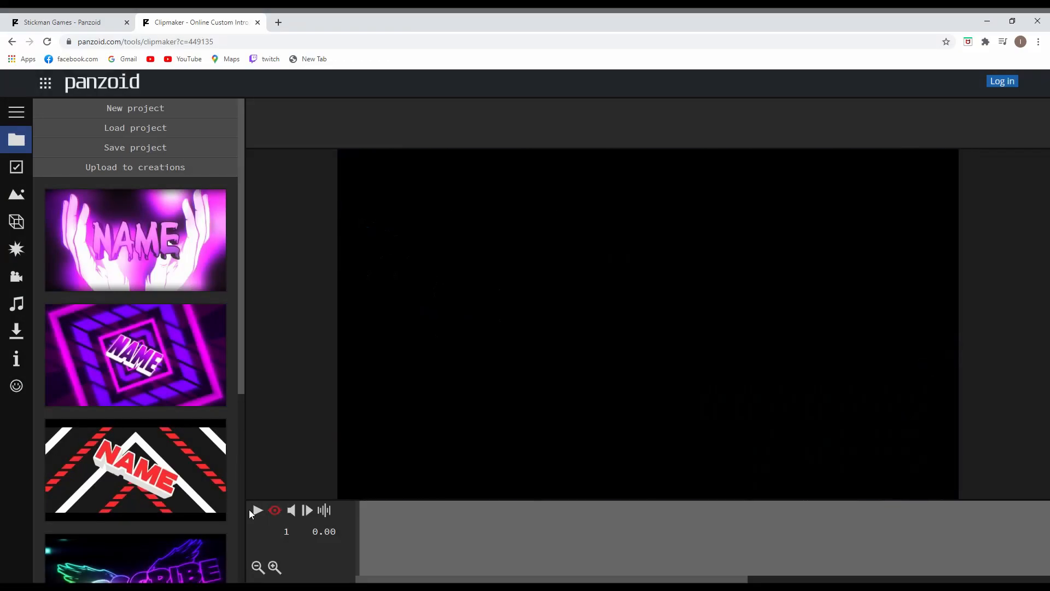
Play the preview of the red glowing-sparks template
{"action": "left_click", "coordinate": [257, 511]}
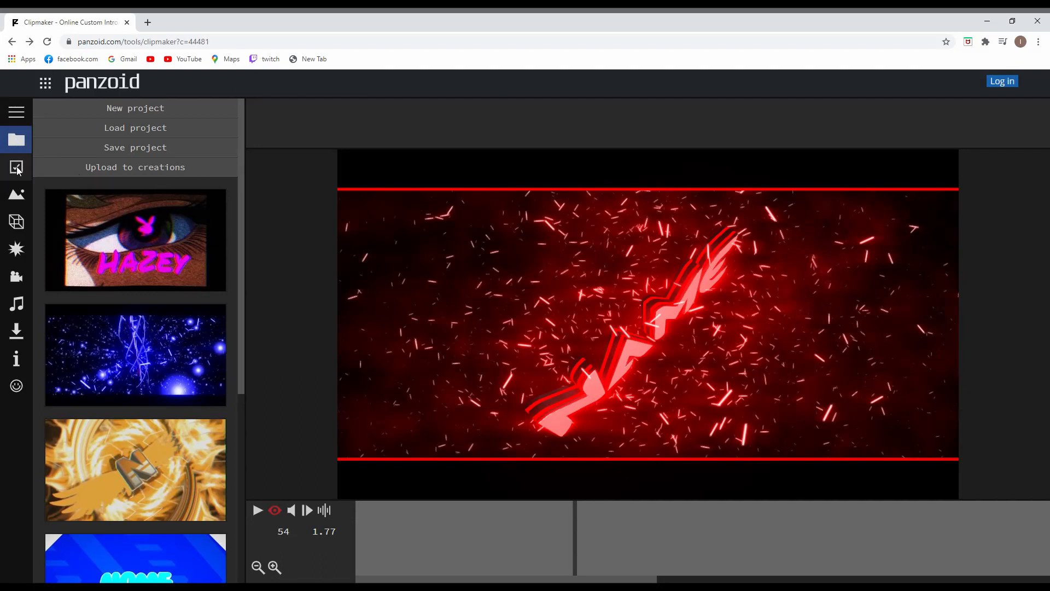
Set the clip length to about 13.2 seconds and show the Objects list
{"action": "left_click", "coordinate": [16, 167]}
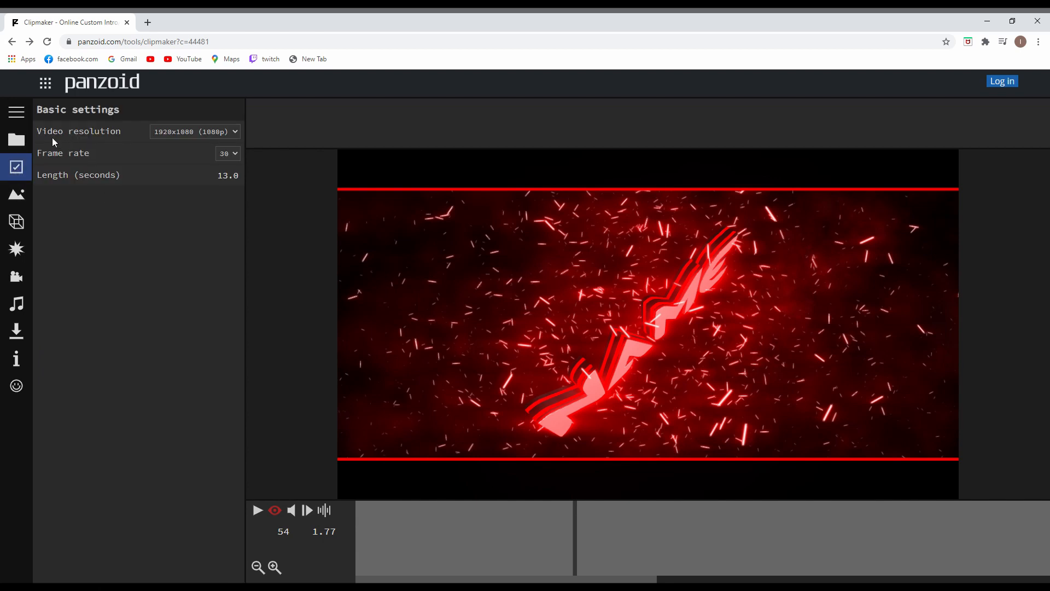
{"action": "mouse_move", "coordinate": [28, 165]}
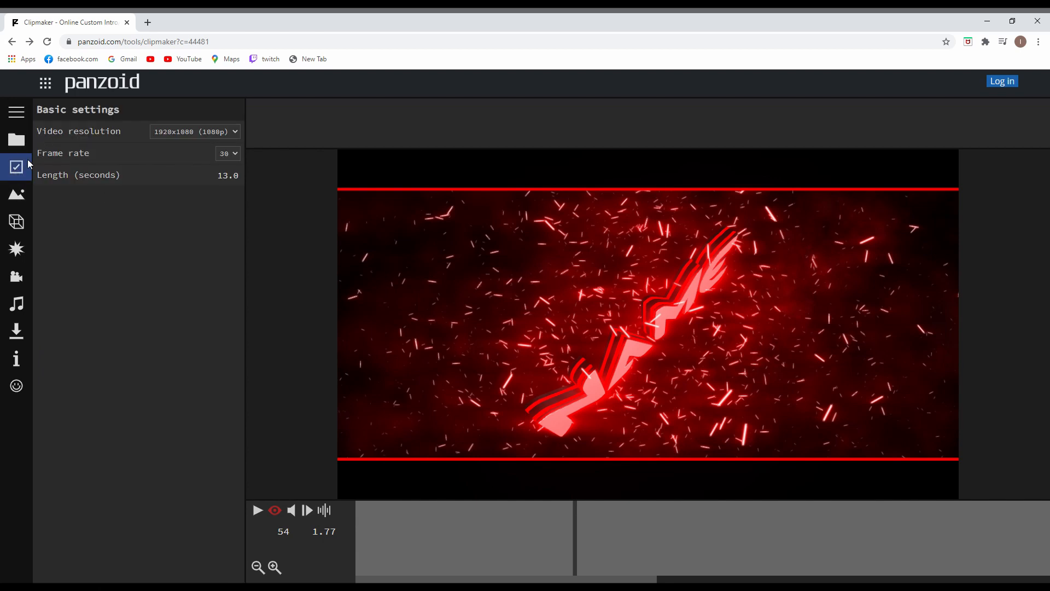
{"action": "mouse_move", "coordinate": [105, 144]}
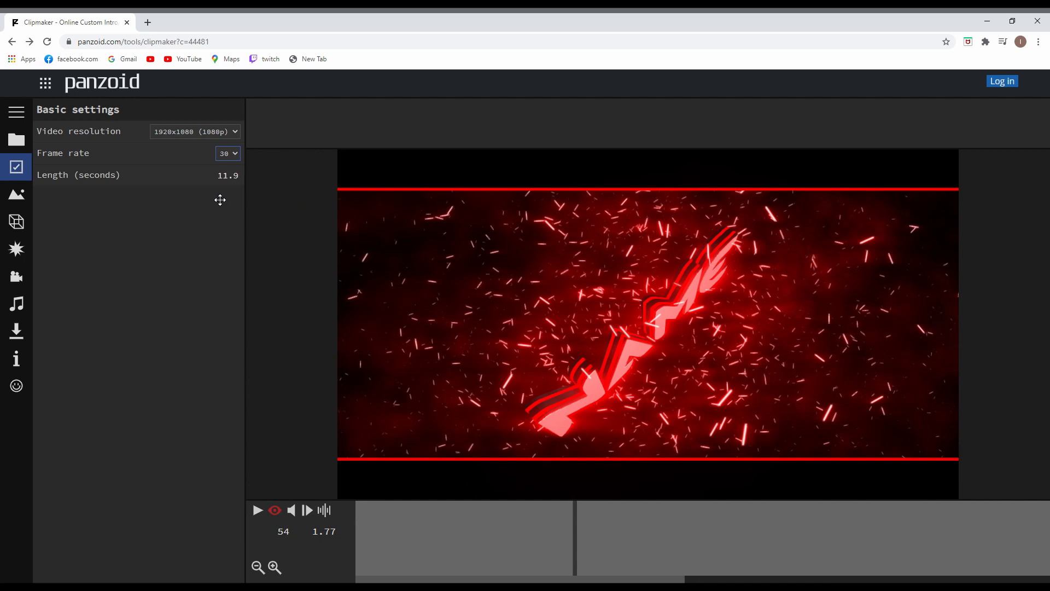
{"action": "left_click_drag", "start_coordinate": [227, 200], "coordinate": [235, 185]}
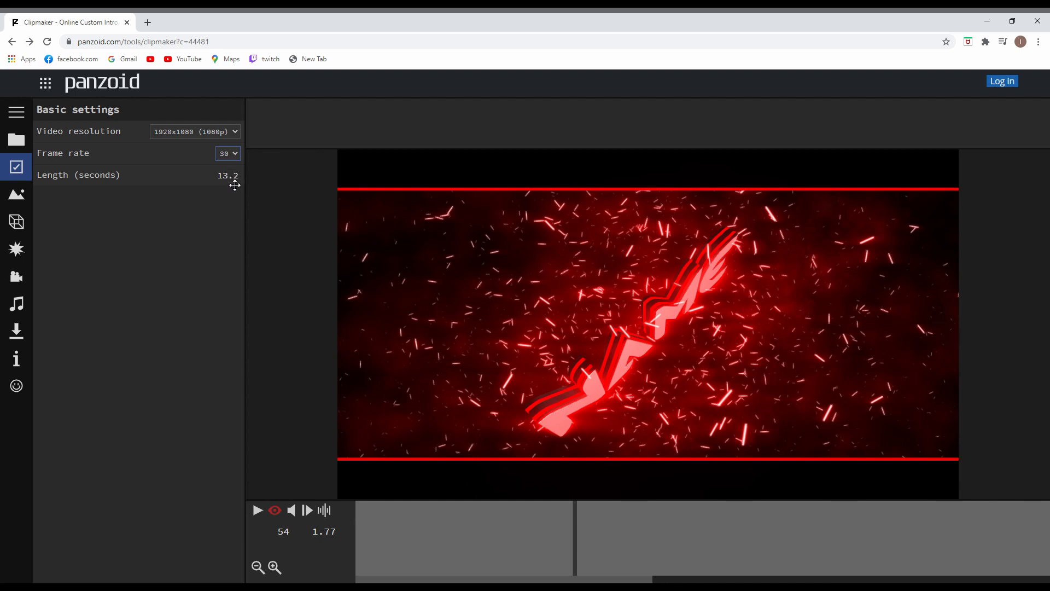
{"action": "left_click", "coordinate": [16, 221]}
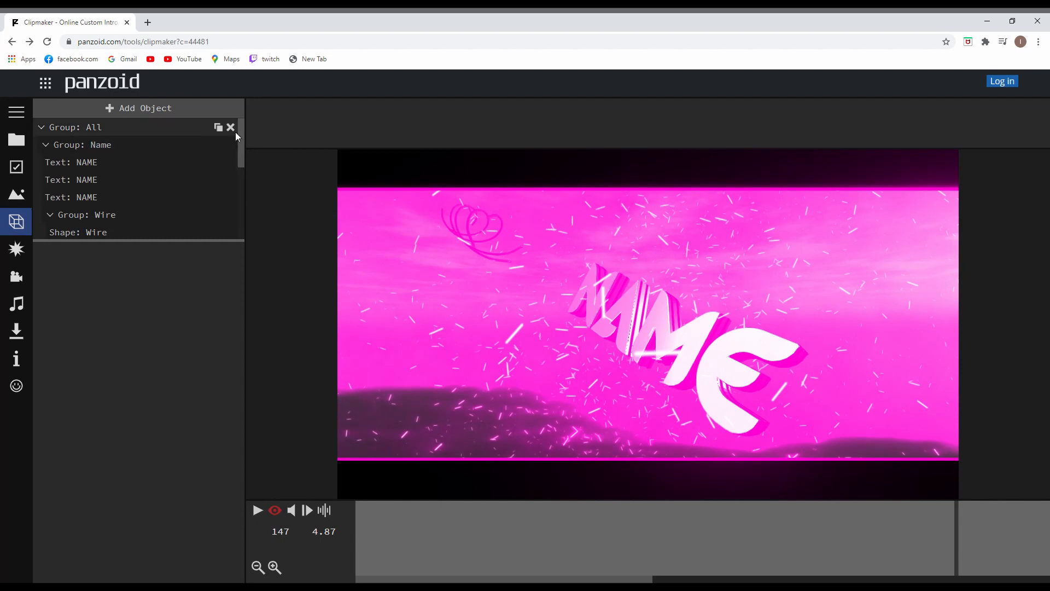
{"action": "mouse_move", "coordinate": [27, 229]}
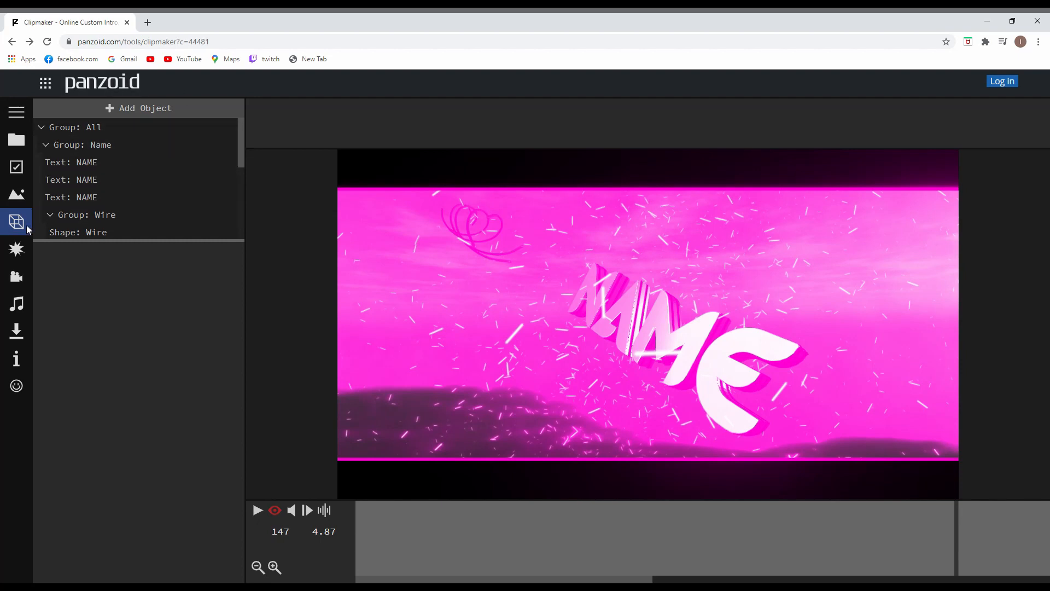
Select the 'Group: Name' object and type MOLIN as its name
{"action": "scroll", "scroll_direction": "down", "scroll_amount": 3}
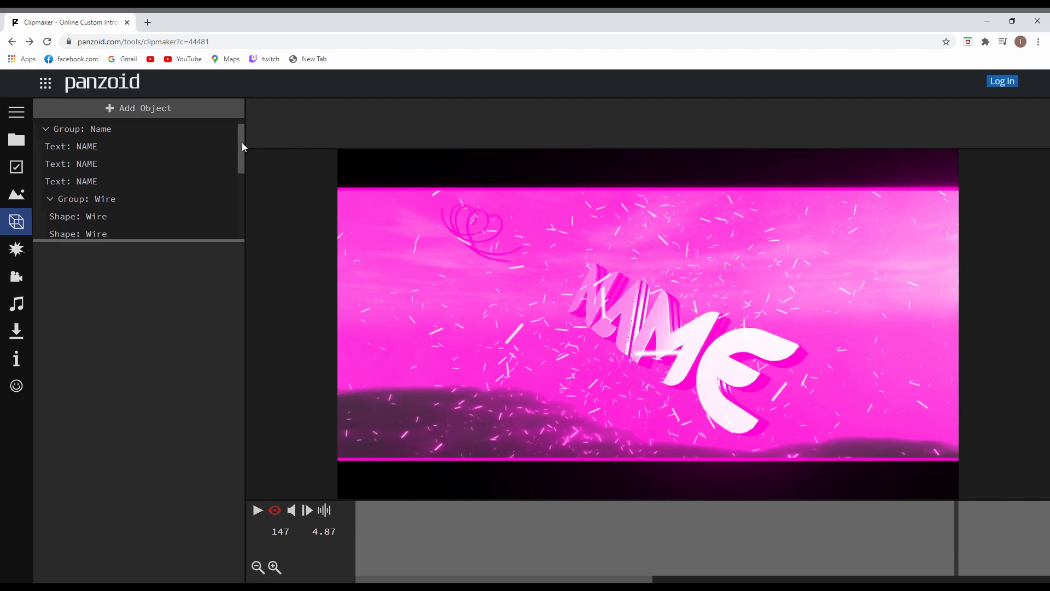
{"action": "scroll", "scroll_direction": "down", "scroll_amount": 3}
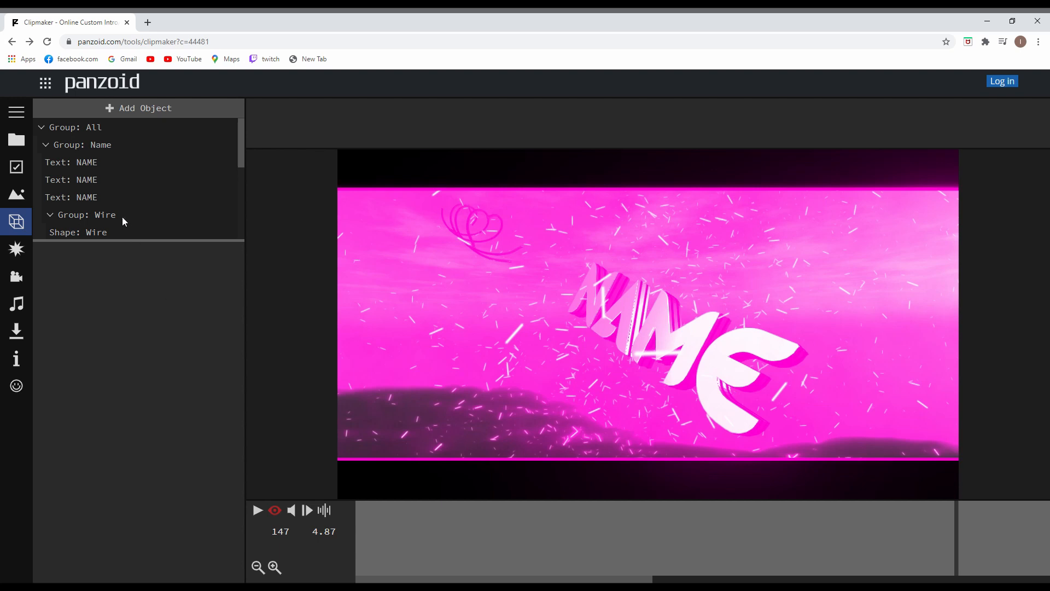
{"action": "mouse_move", "coordinate": [100, 162]}
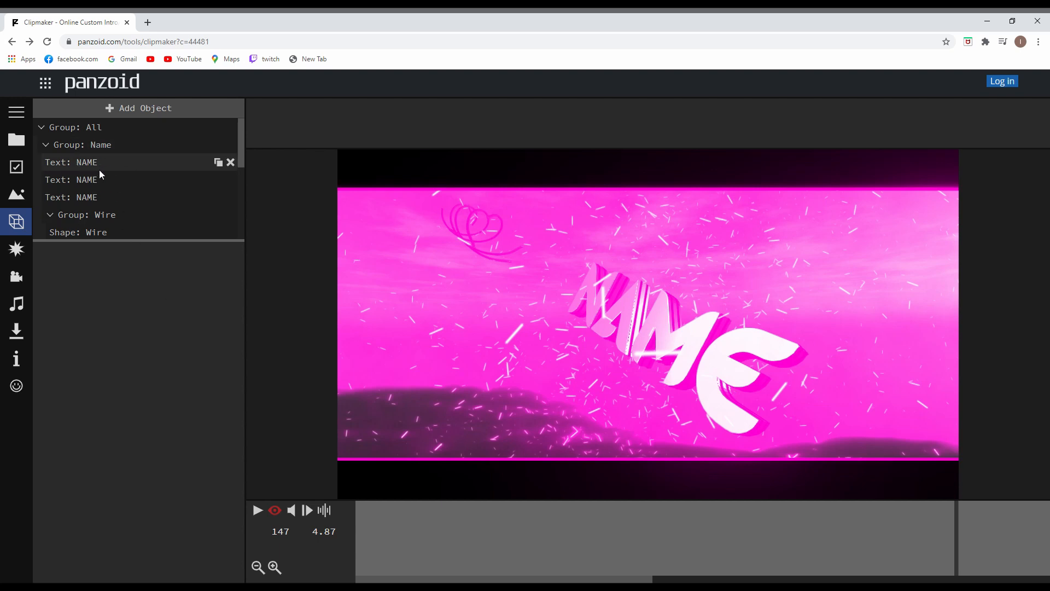
{"action": "left_click", "coordinate": [100, 144]}
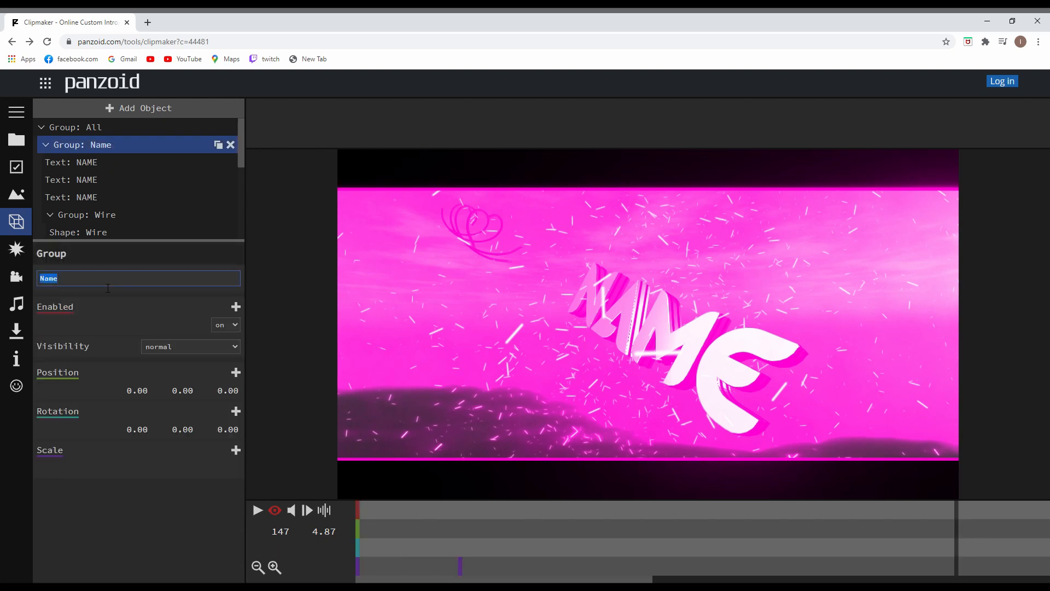
{"action": "type", "text": "M"}
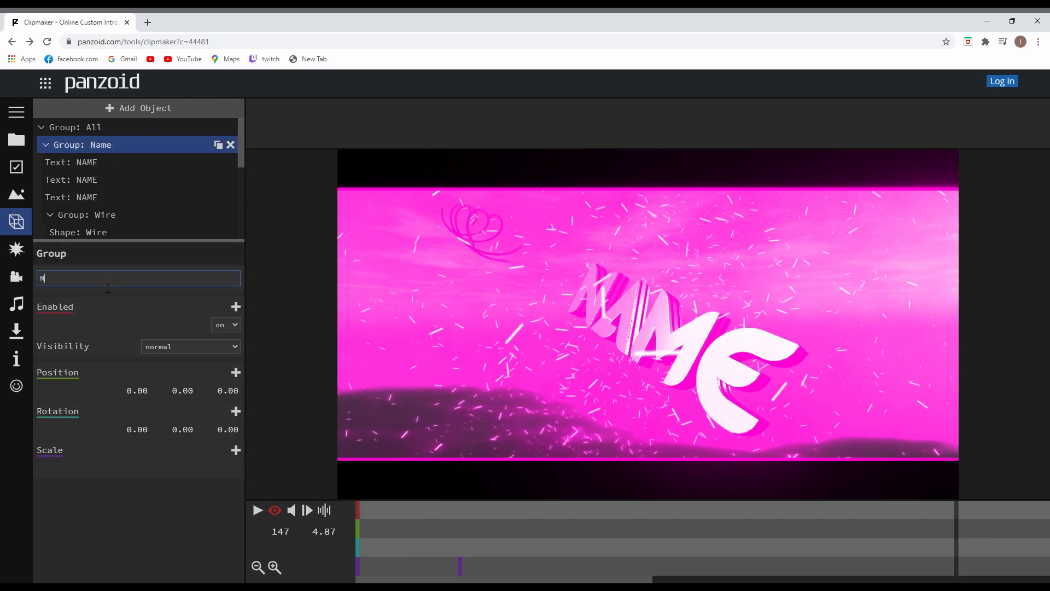
{"action": "type", "text": "OLIN"}
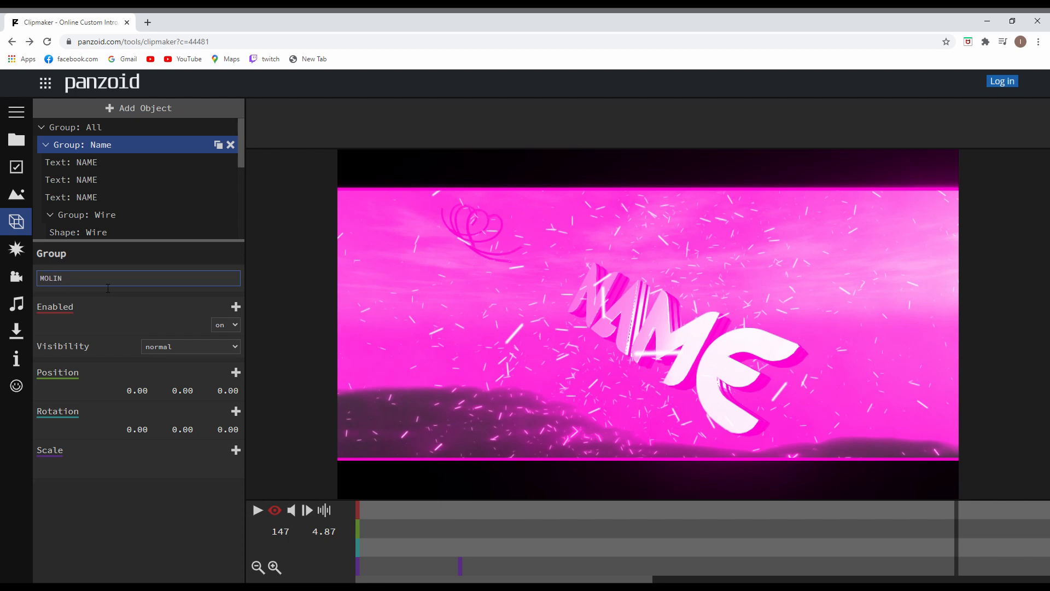
{"action": "mouse_move", "coordinate": [168, 230]}
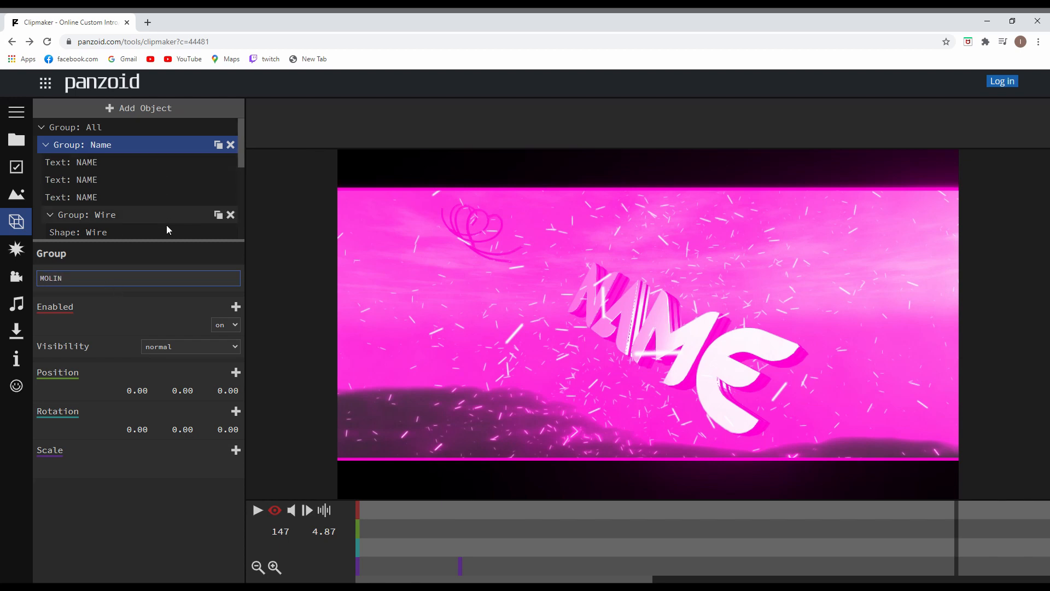
Replace NAME with MOLIN in the three 'Text: NAME' objects
{"action": "left_click", "coordinate": [71, 162]}
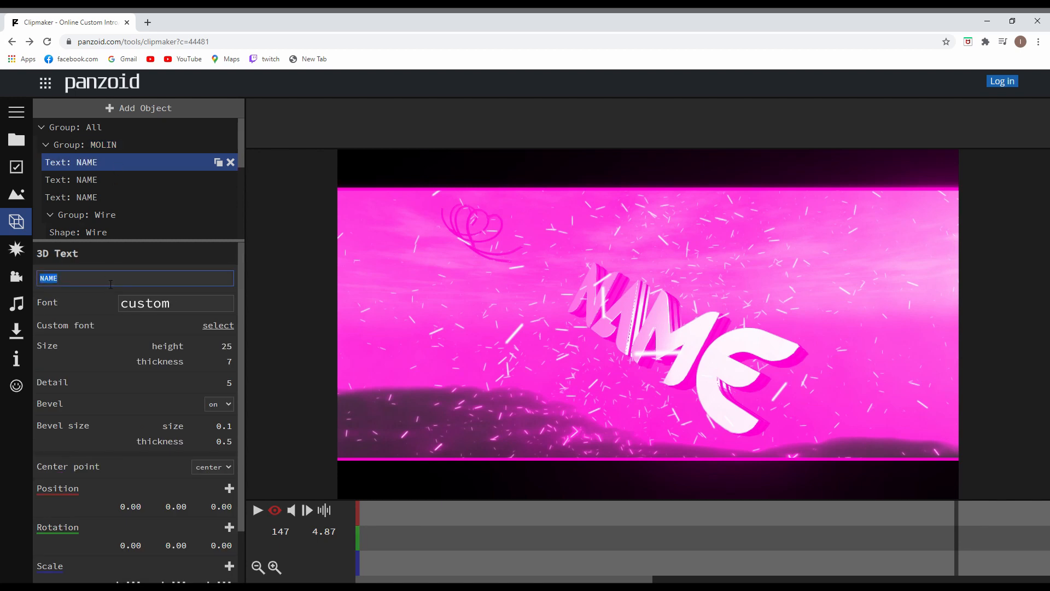
{"action": "type", "text": "MOLIN"}
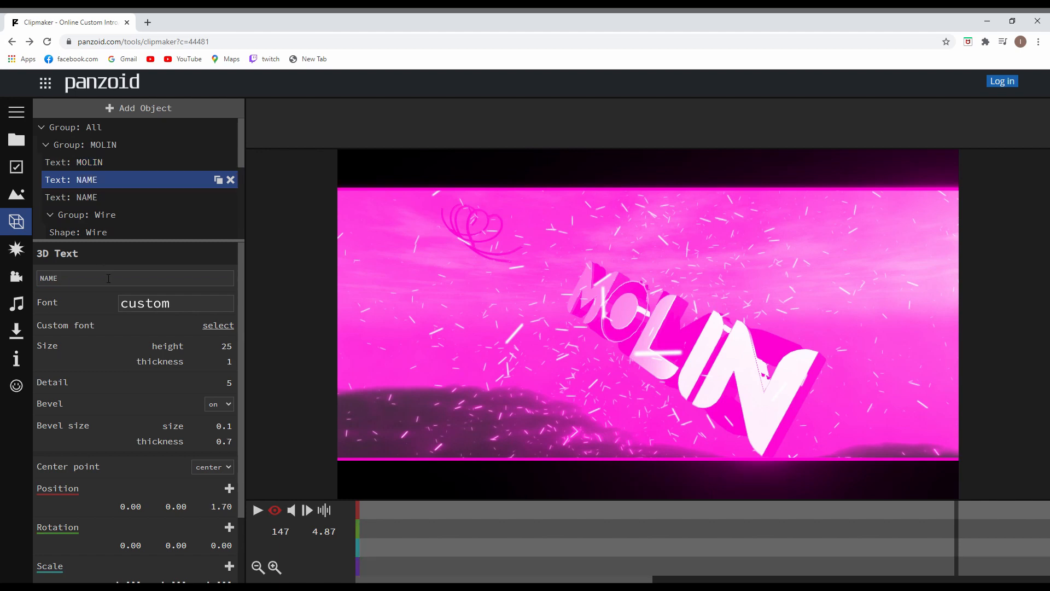
{"action": "type", "text": "MOLI"}
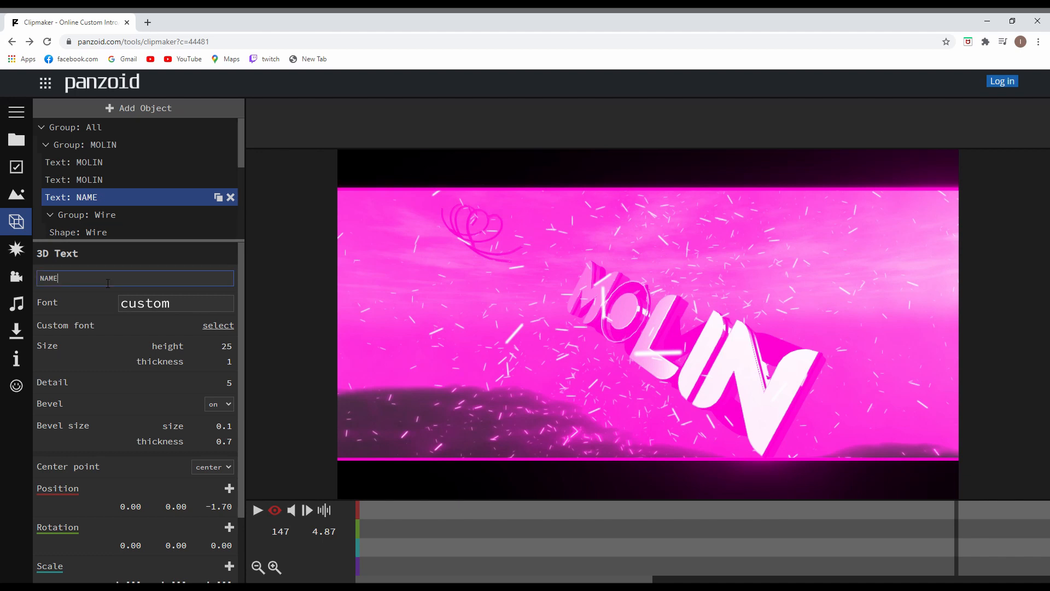
{"action": "type", "text": "MOLIN"}
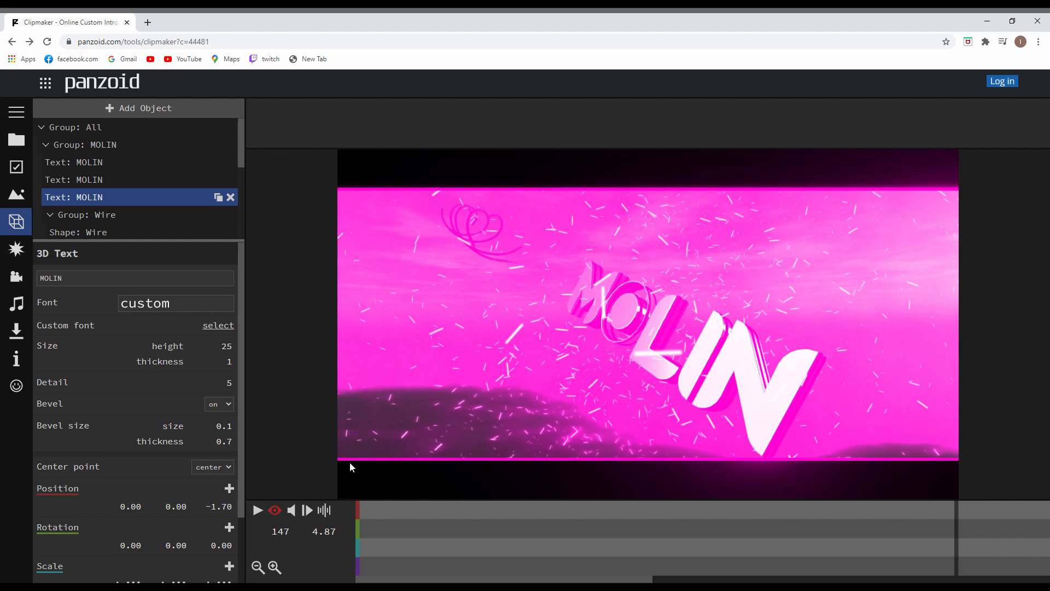
{"action": "left_click", "coordinate": [258, 510]}
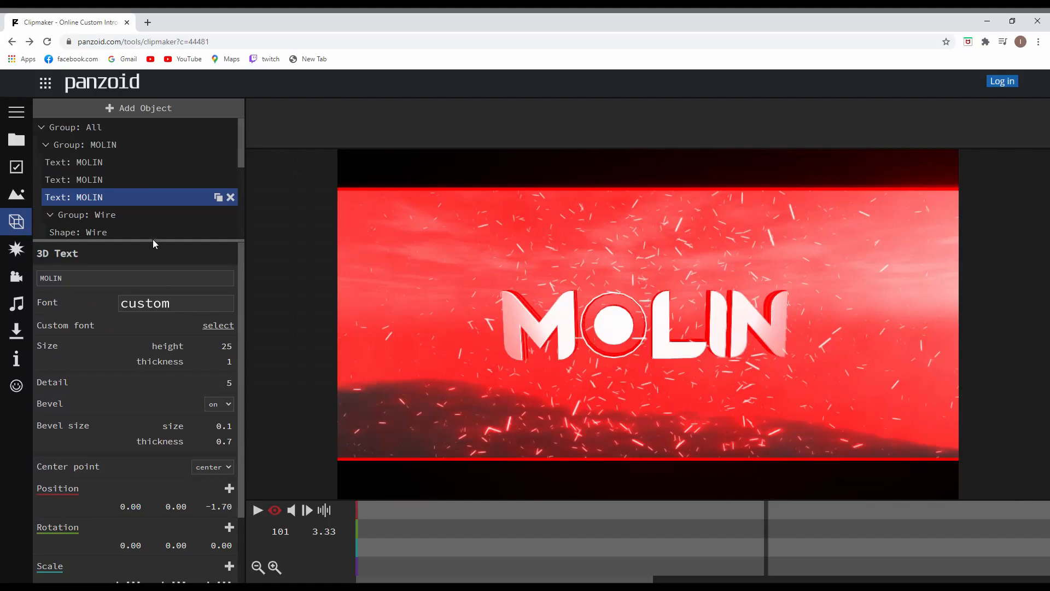
{"action": "mouse_move", "coordinate": [53, 309]}
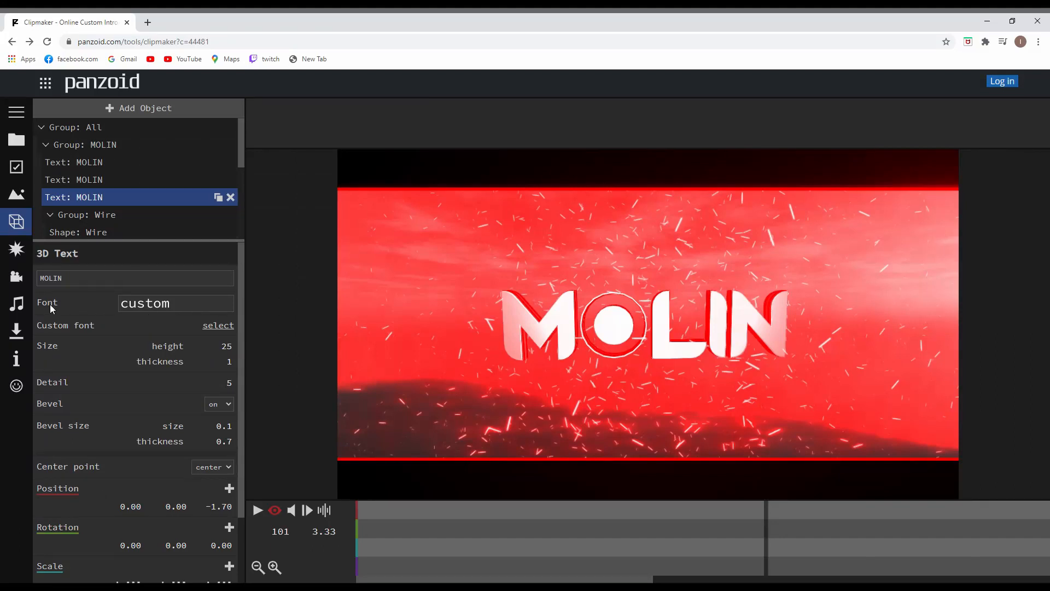
{"action": "mouse_move", "coordinate": [148, 302]}
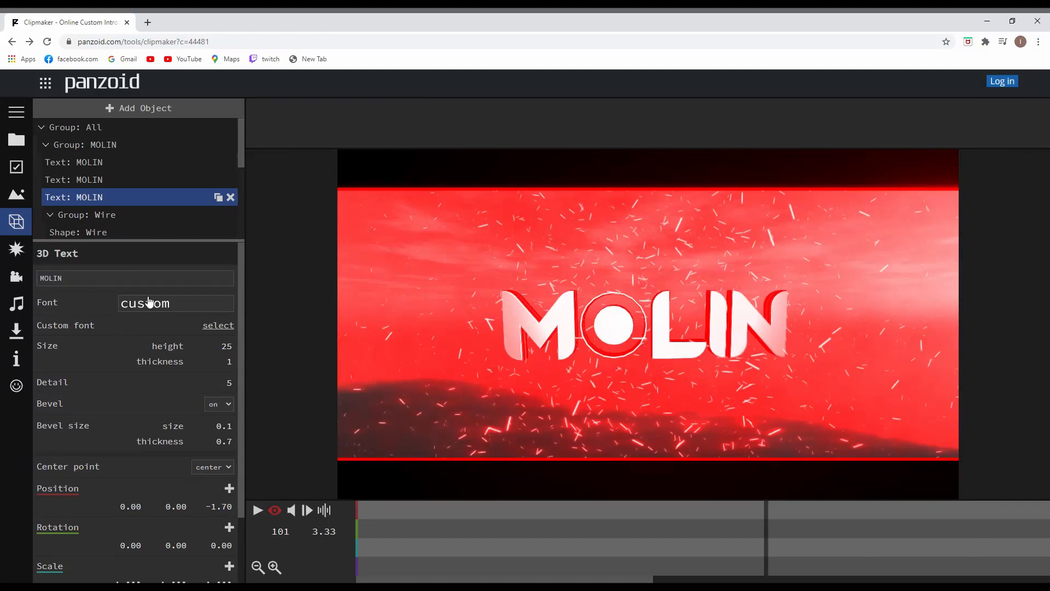
Switch the MOLIN text layers' font to THE BOLD FONT
{"action": "left_click", "coordinate": [175, 303]}
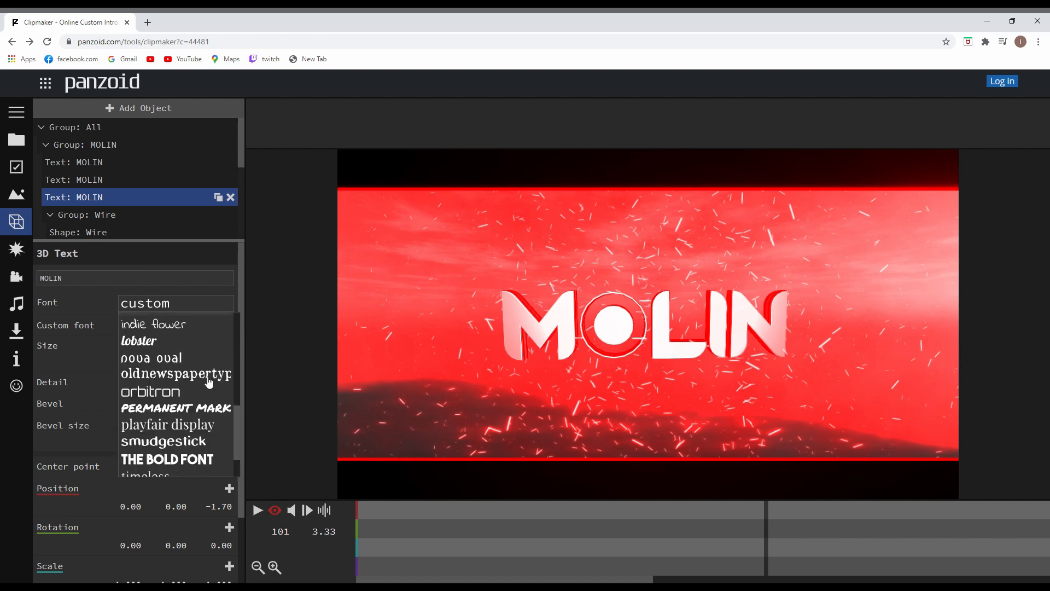
{"action": "left_click", "coordinate": [167, 459]}
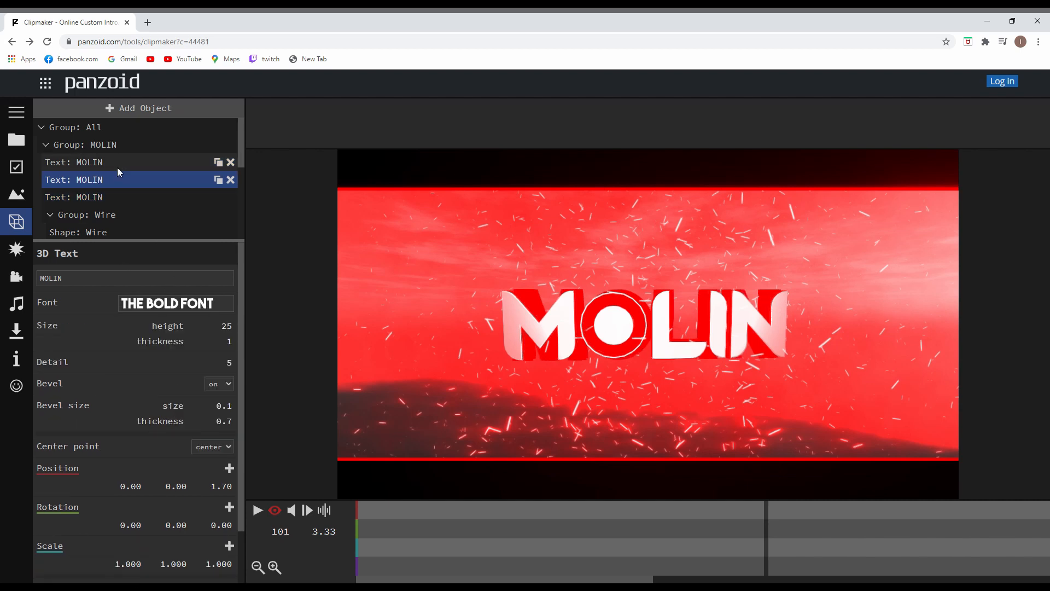
{"action": "left_click", "coordinate": [176, 303]}
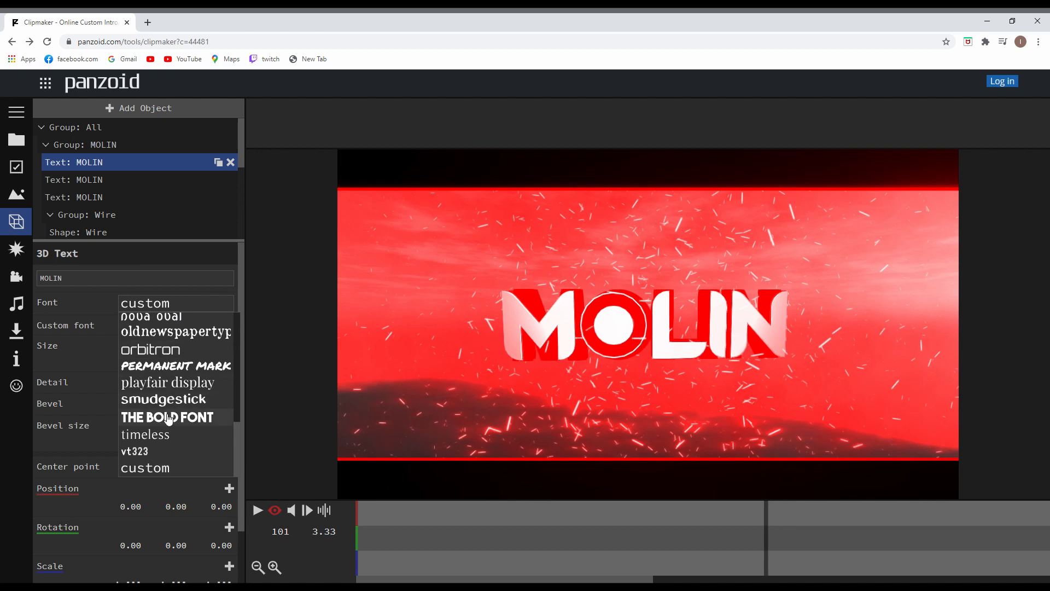
{"action": "left_click", "coordinate": [85, 144]}
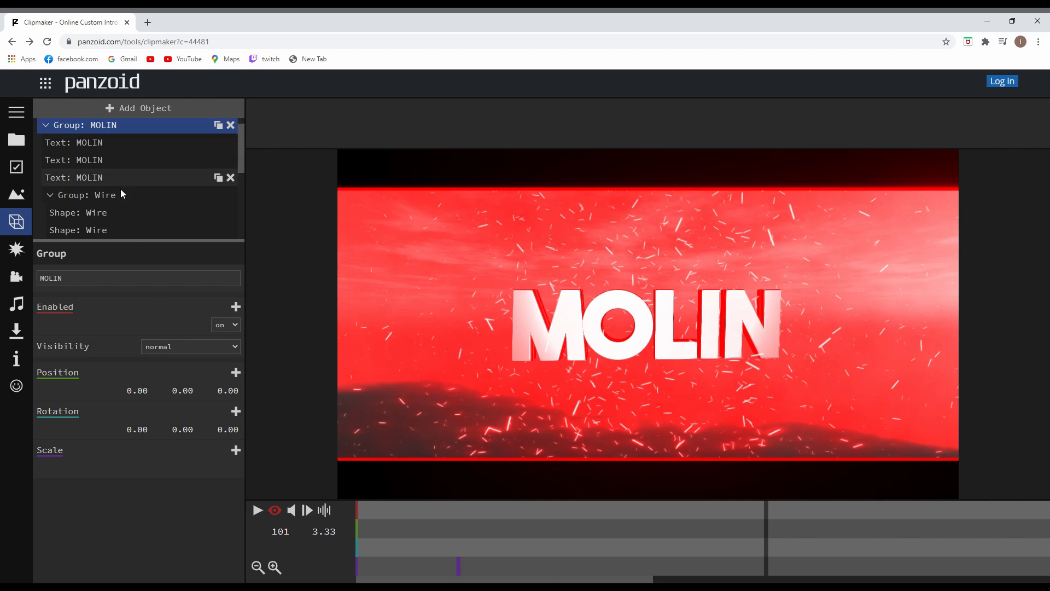
{"action": "scroll", "scroll_direction": "down", "scroll_amount": 3}
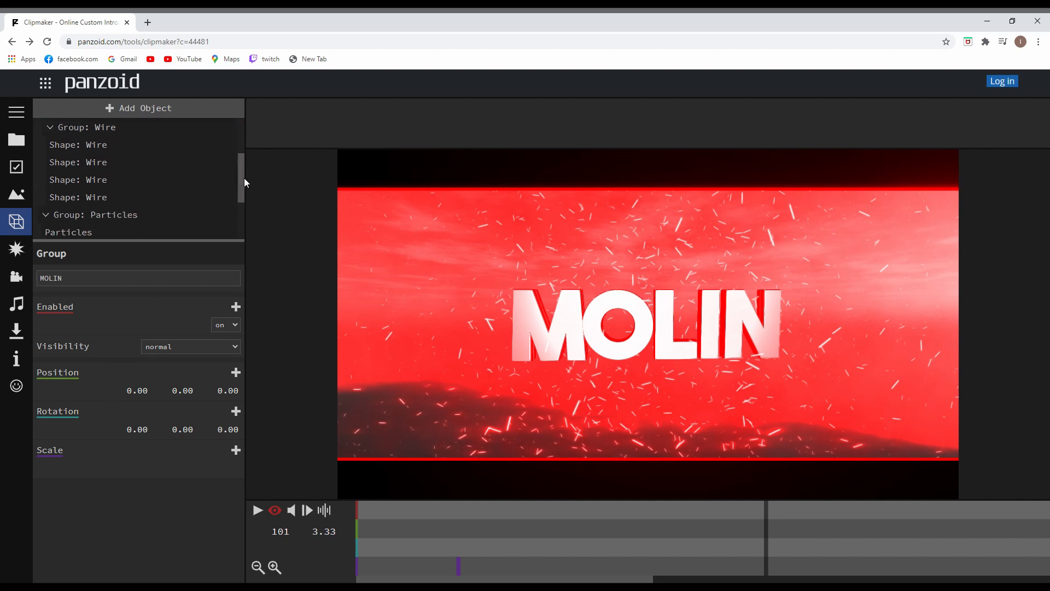
{"action": "left_click", "coordinate": [78, 178]}
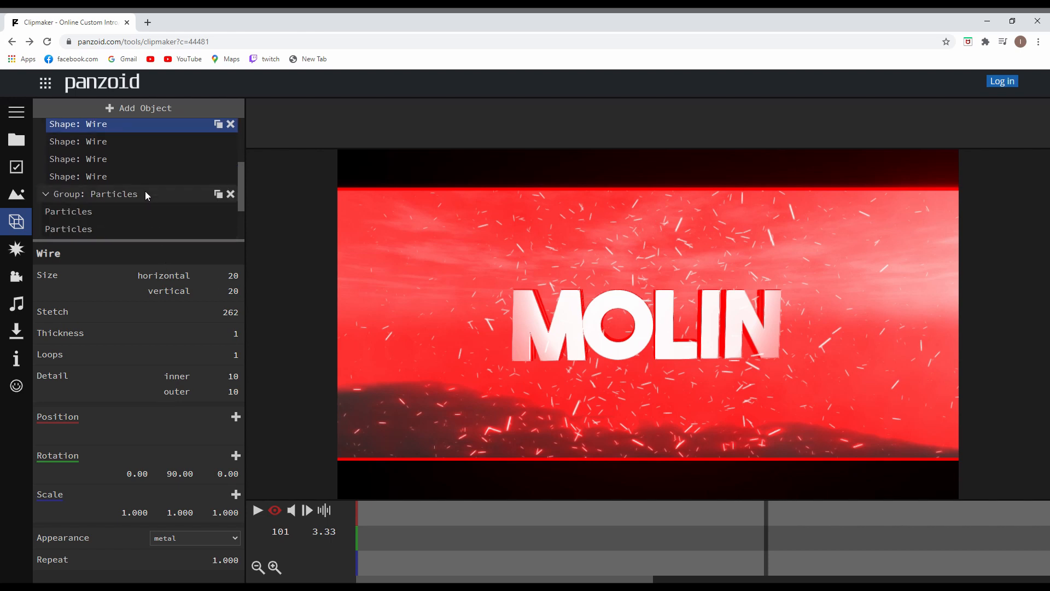
{"action": "scroll", "scroll_direction": "down", "scroll_amount": 3}
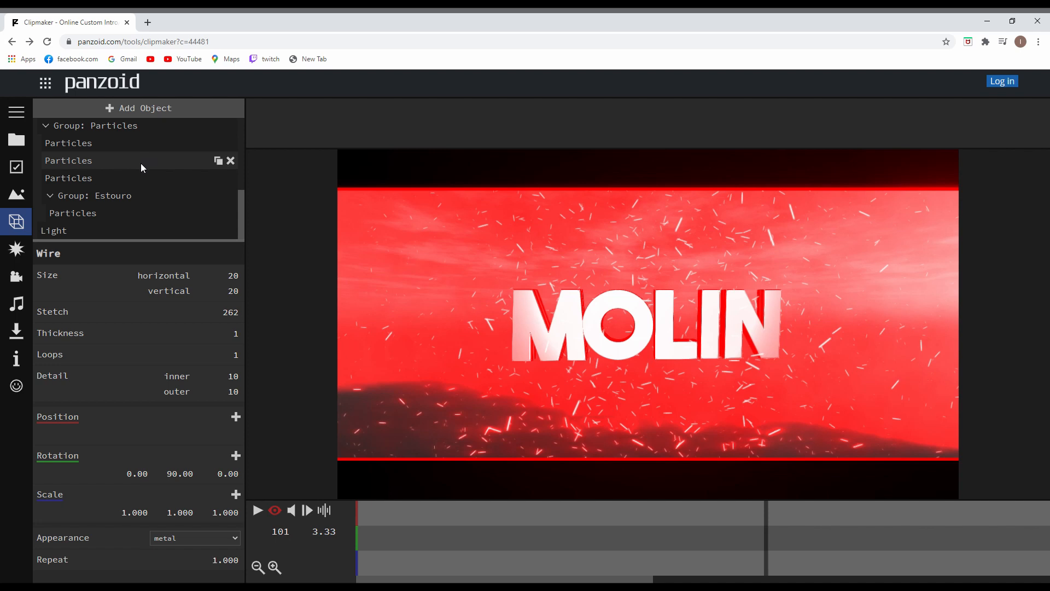
{"action": "left_click", "coordinate": [54, 230]}
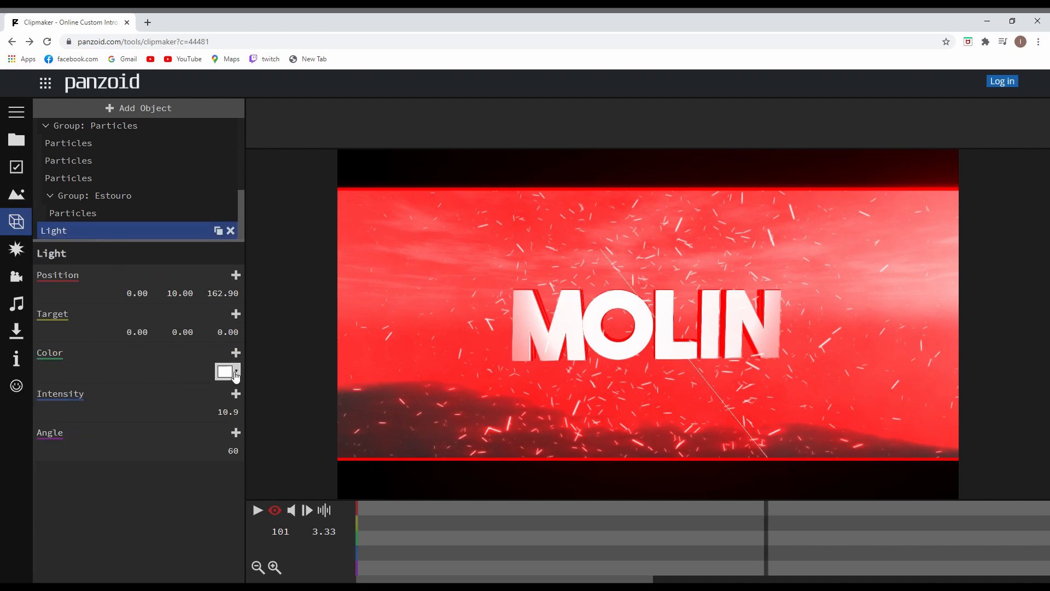
{"action": "left_click", "coordinate": [226, 372]}
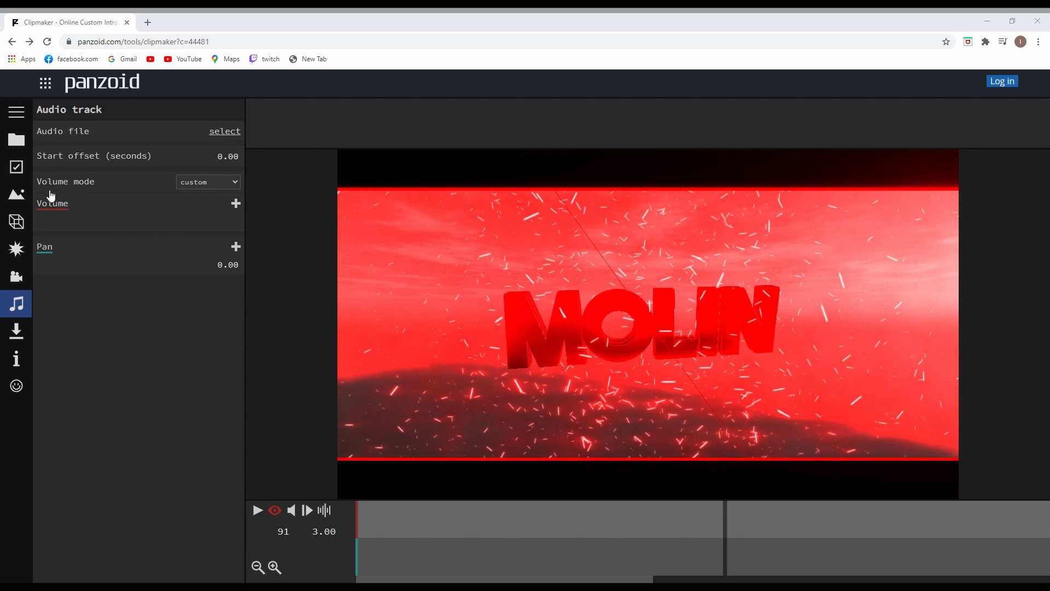
{"action": "mouse_move", "coordinate": [825, 30]}
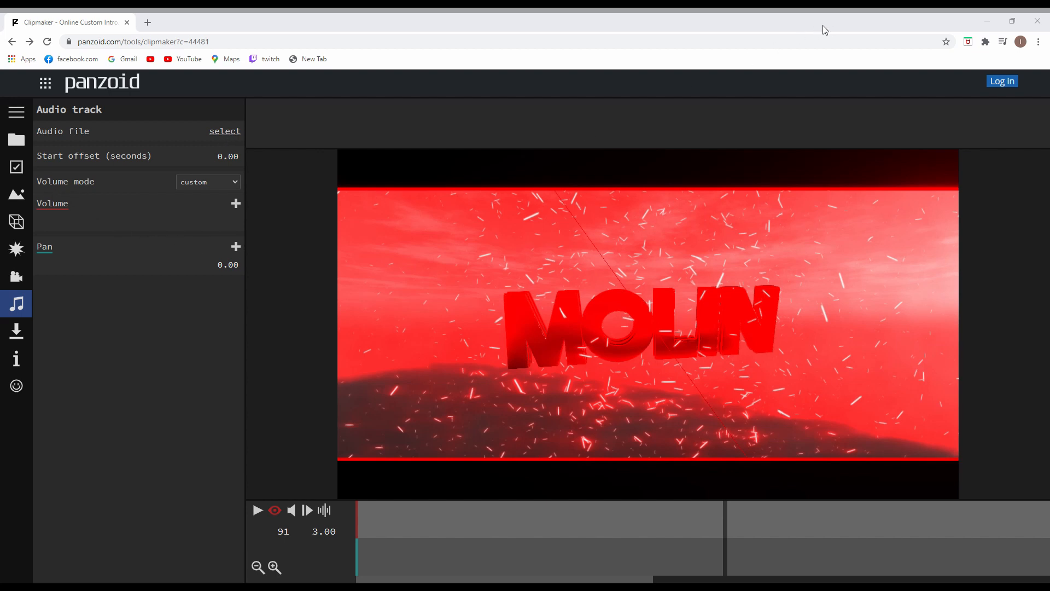
{"action": "mouse_move", "coordinate": [399, 162]}
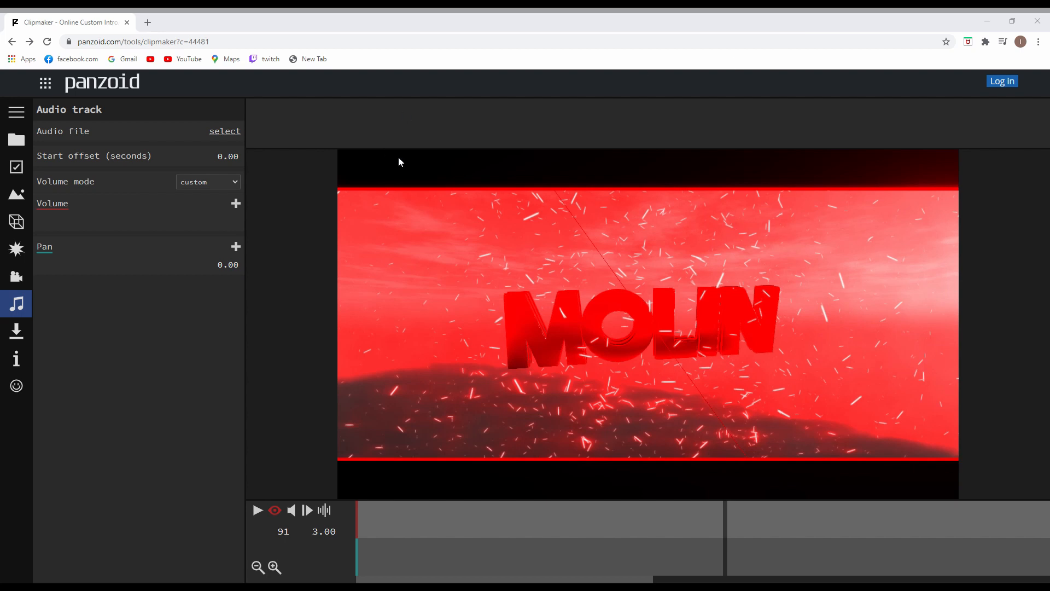
{"action": "mouse_move", "coordinate": [177, 232]}
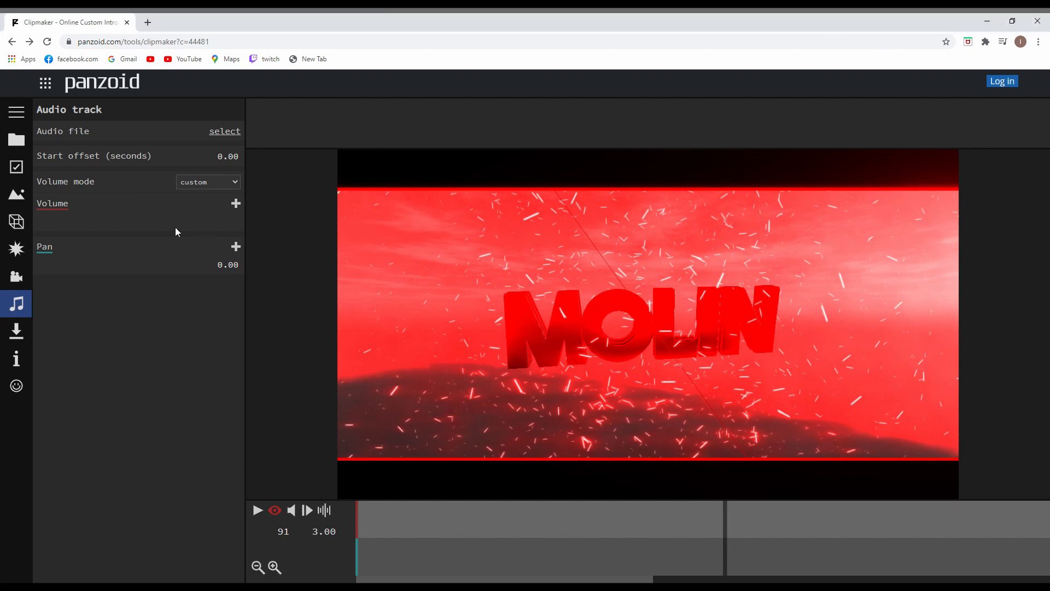
{"action": "mouse_move", "coordinate": [209, 155]}
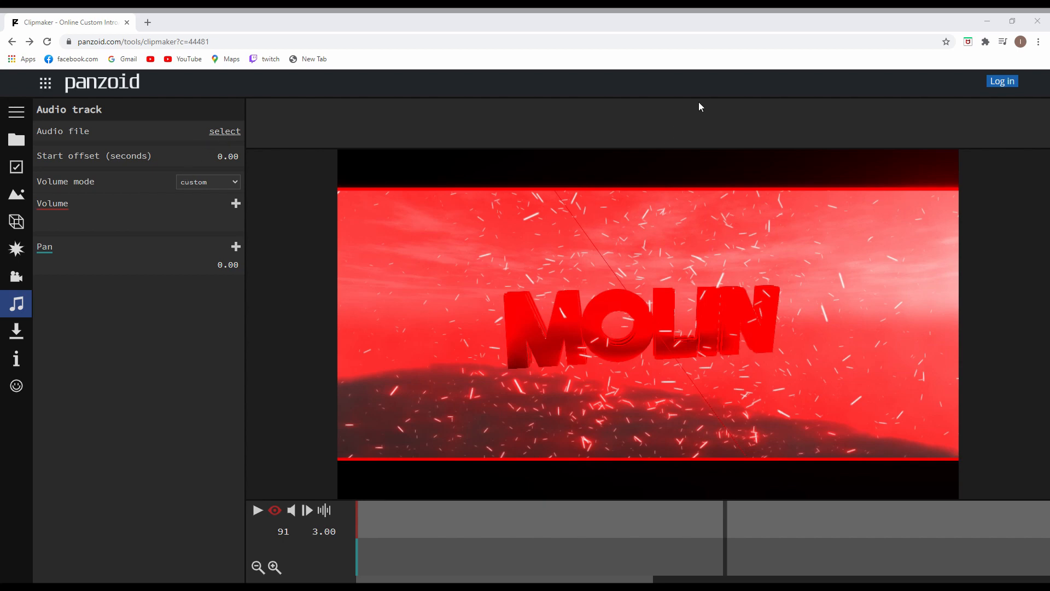
Render the intro in good quality mode and download the .mkv video
{"action": "left_click", "coordinate": [15, 330]}
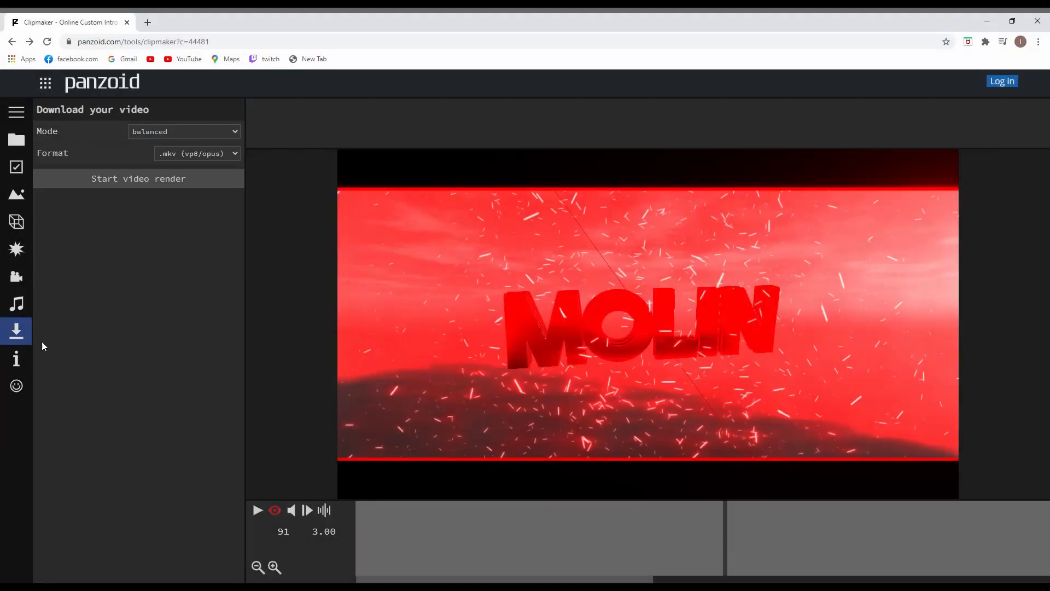
{"action": "mouse_move", "coordinate": [67, 198]}
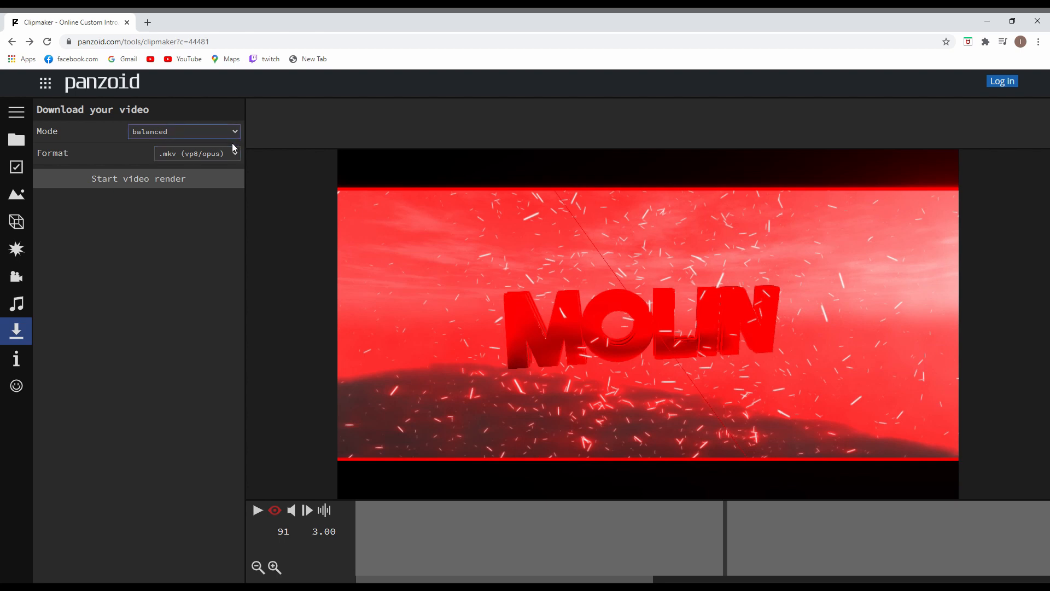
{"action": "mouse_move", "coordinate": [218, 167]}
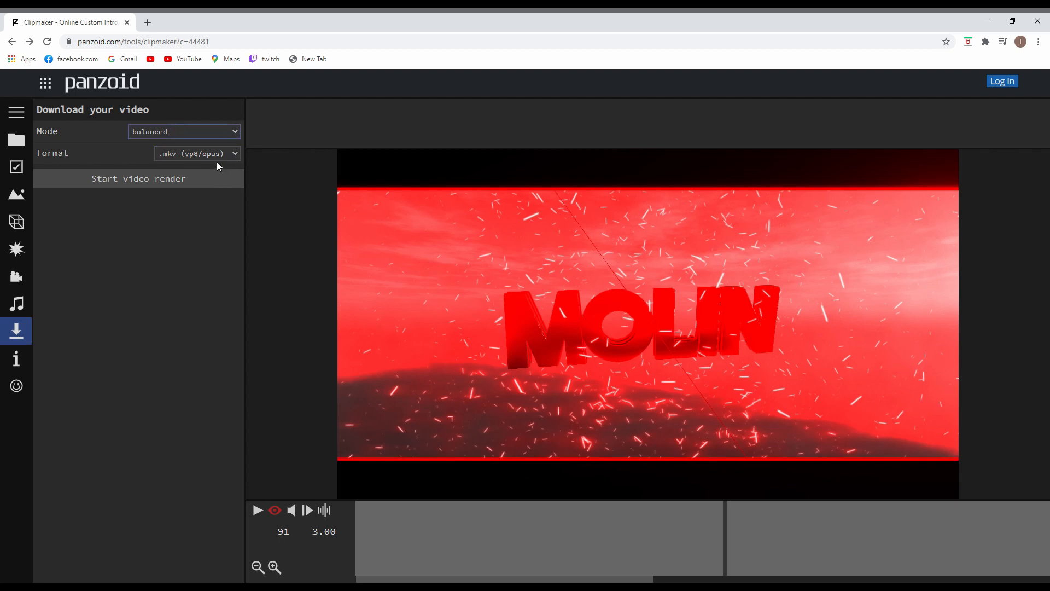
{"action": "left_click", "coordinate": [184, 131]}
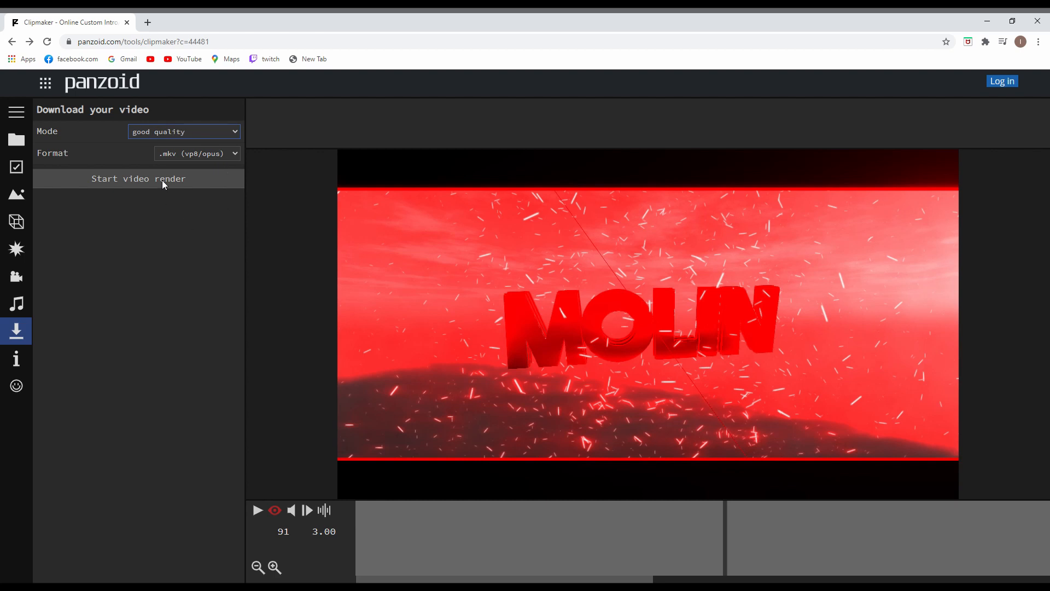
{"action": "left_click", "coordinate": [138, 178]}
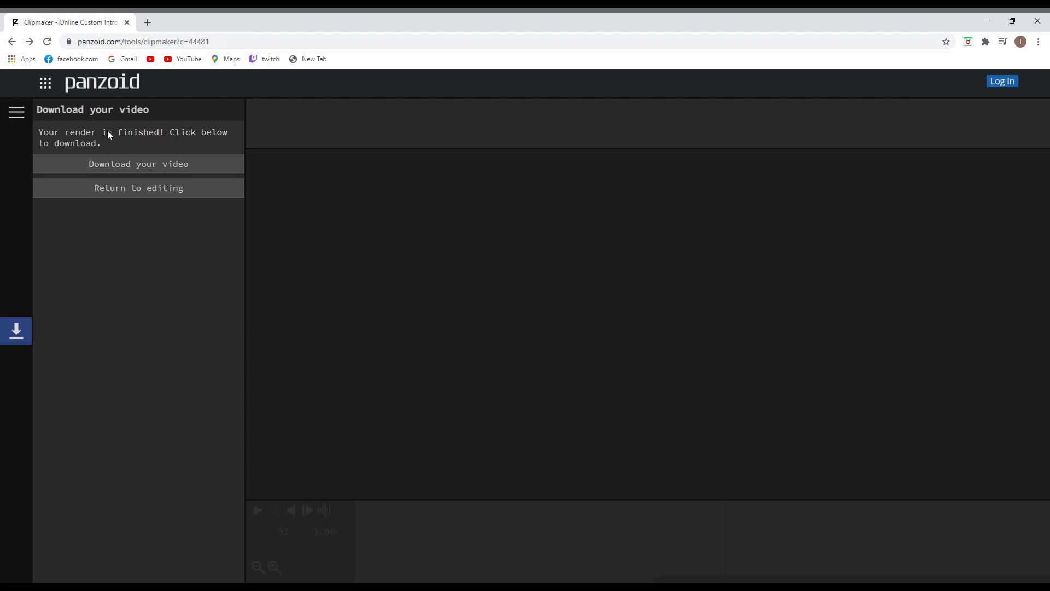
{"action": "mouse_move", "coordinate": [201, 173]}
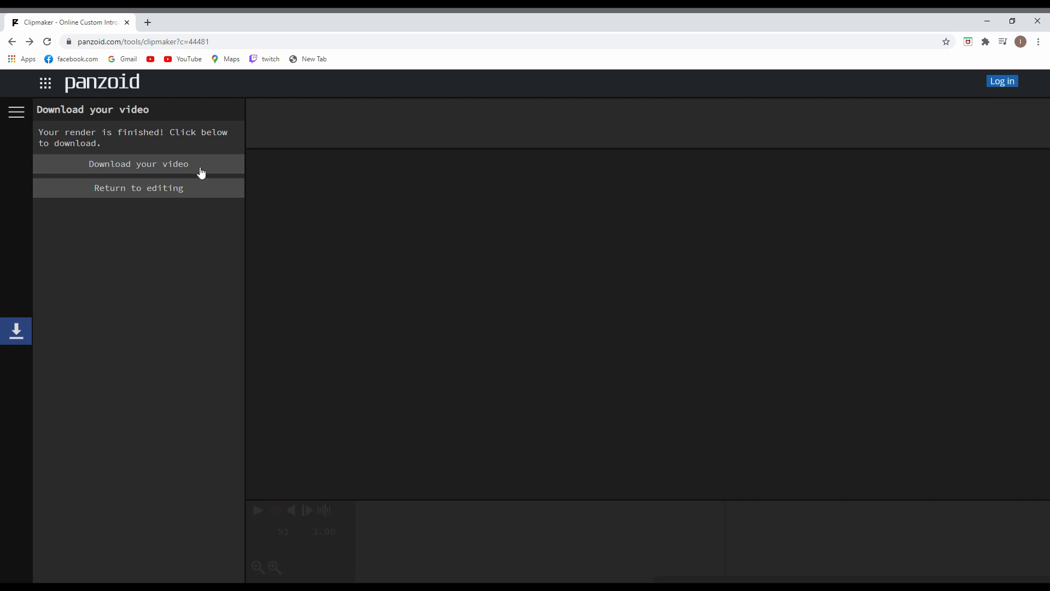
{"action": "left_click", "coordinate": [139, 164]}
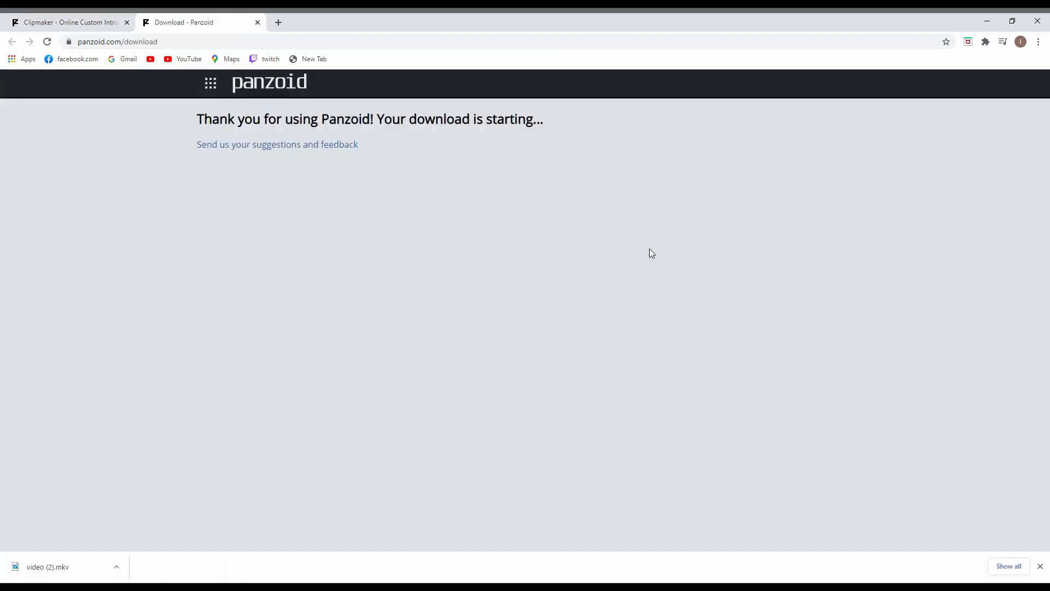
{"action": "mouse_move", "coordinate": [650, 257]}
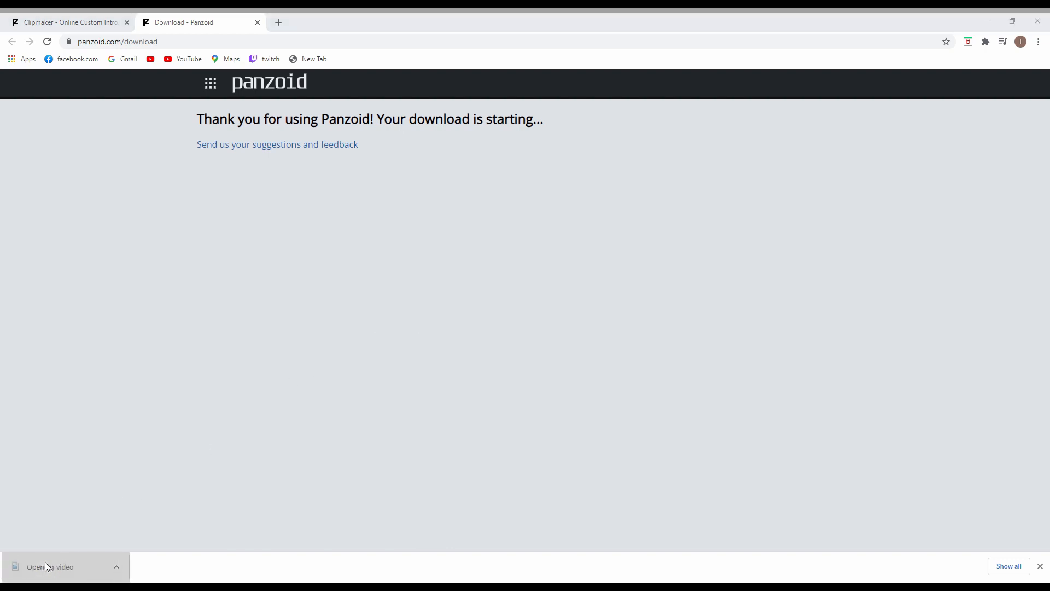
Open video (2).mkv from Chrome's download bar
{"action": "left_click", "coordinate": [50, 567]}
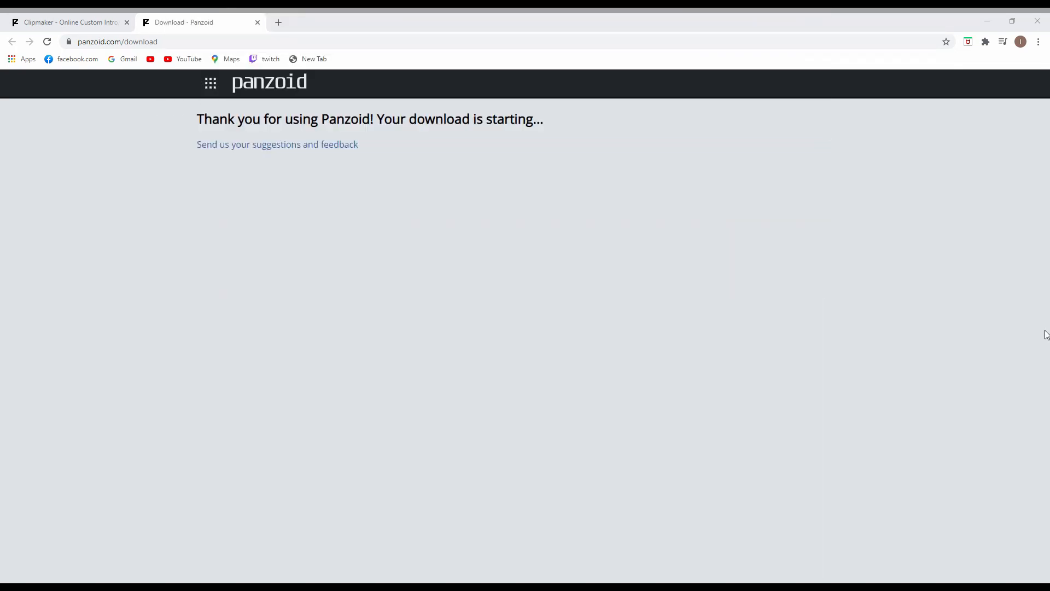
{"action": "mouse_move", "coordinate": [614, 334]}
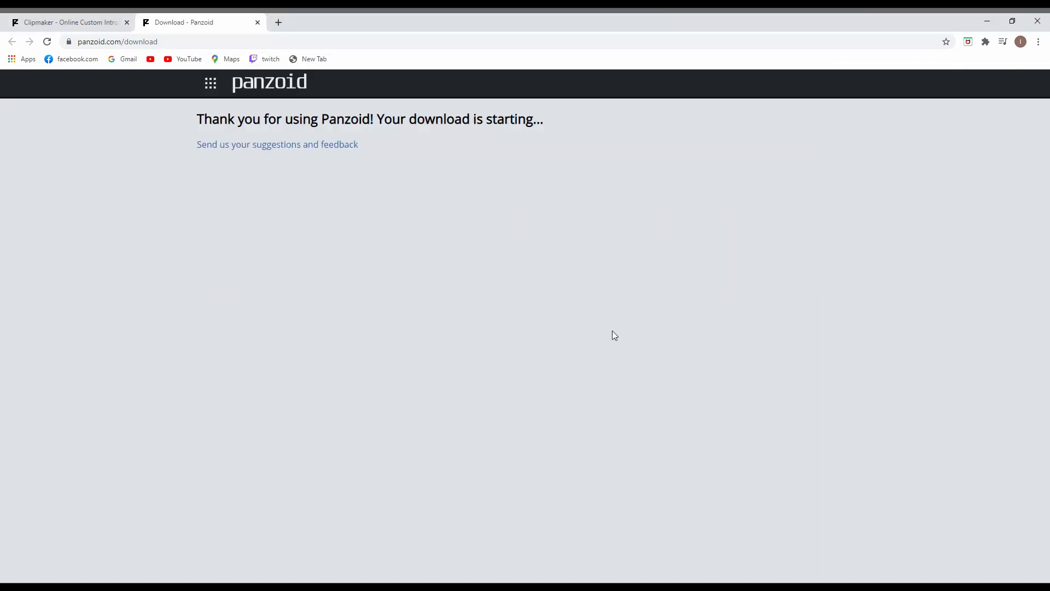